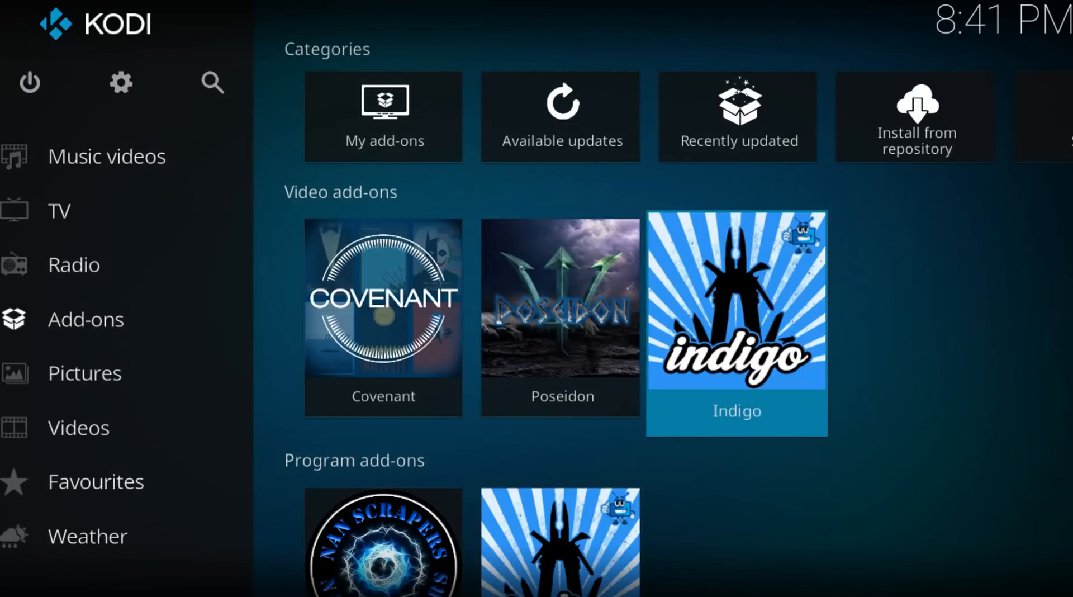
mouse_move(572, 210)
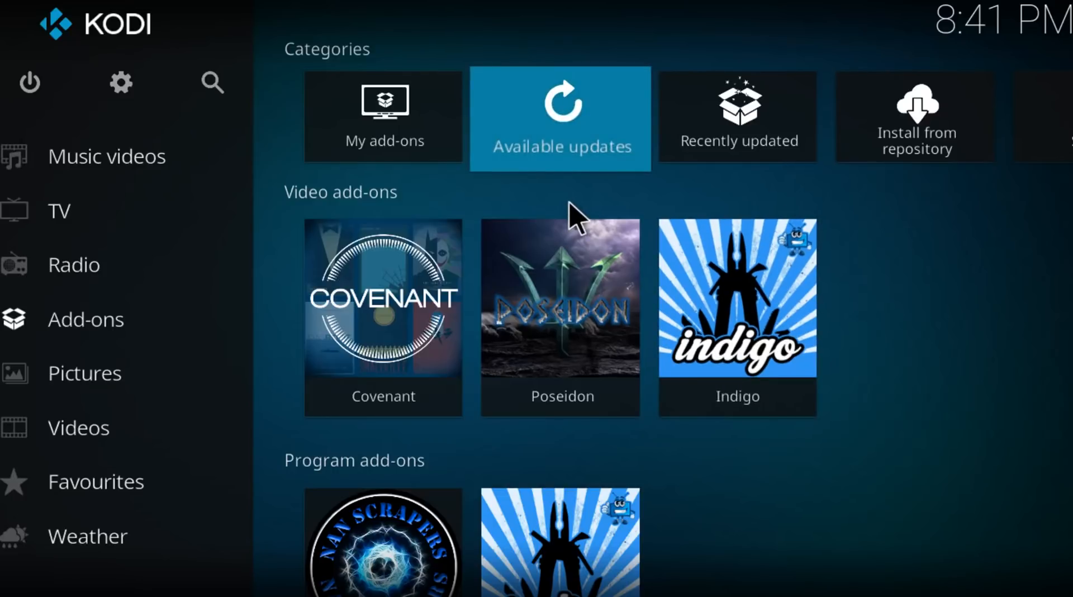
- Open Kodi's System settings menu from the home screen gear icon
click(120, 82)
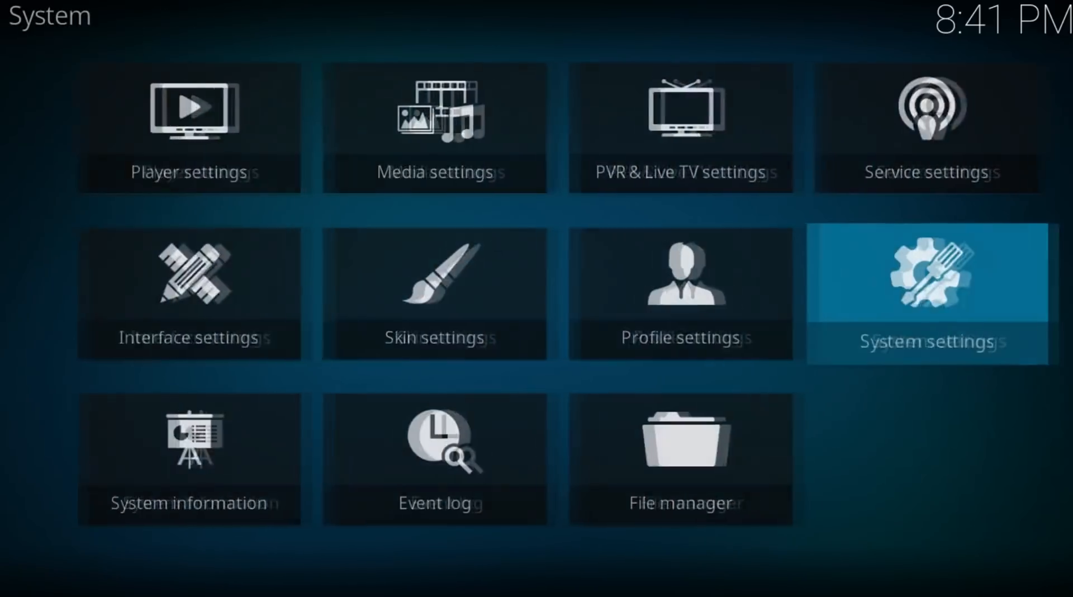
click(681, 457)
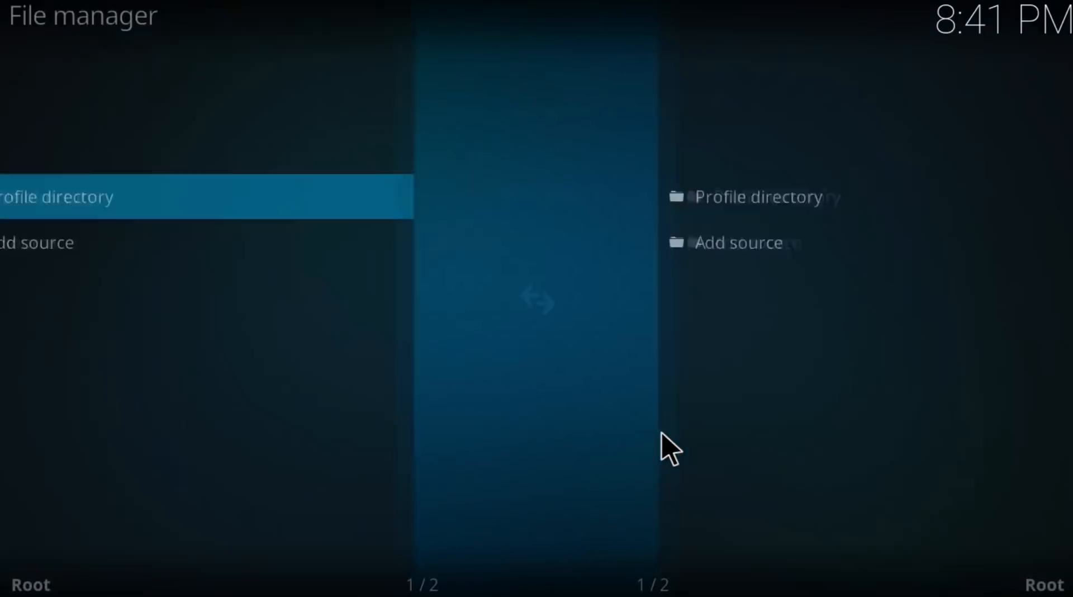
click(69, 242)
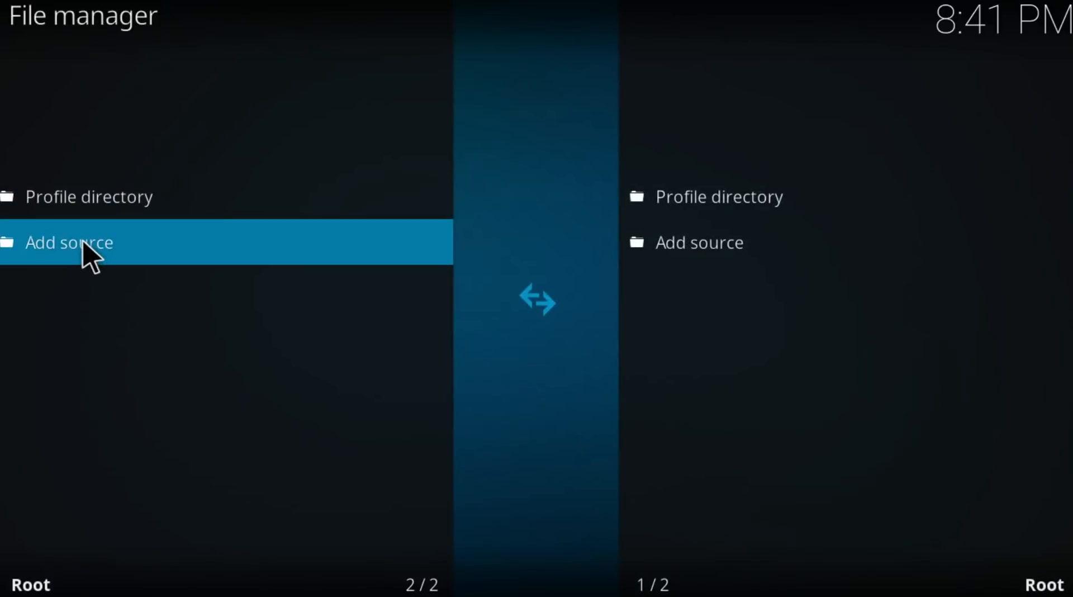
click(68, 241)
text(http://kdil.co/repo)
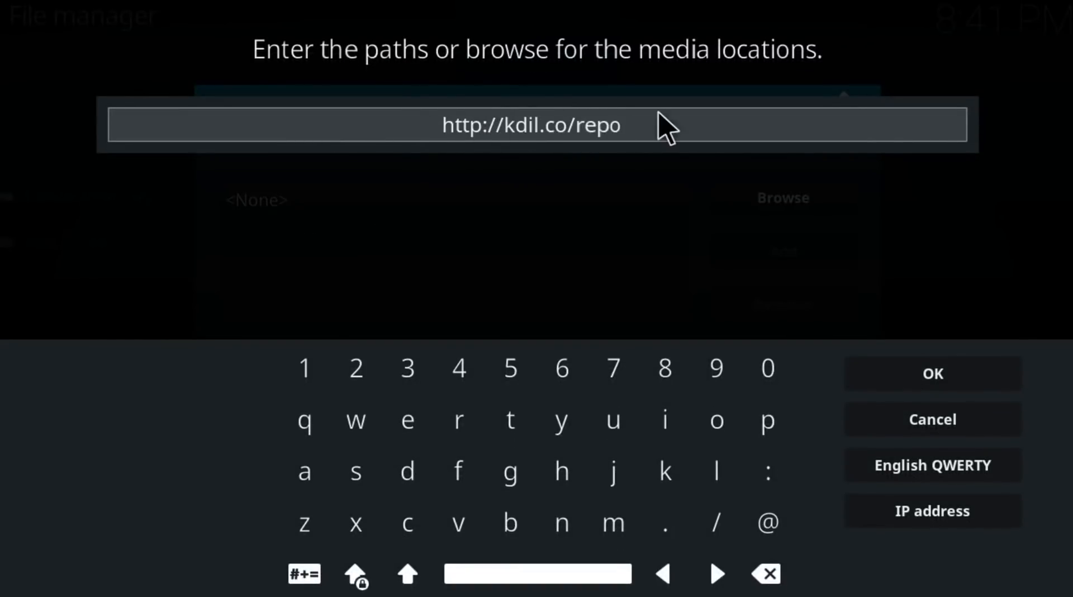
mouse_move(673, 210)
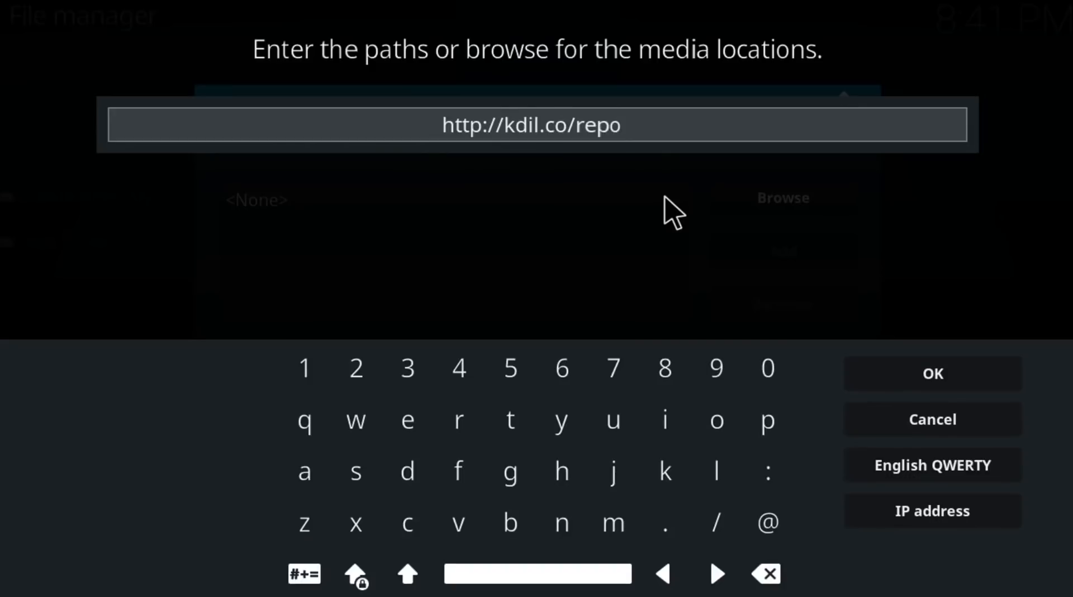
mouse_move(611, 164)
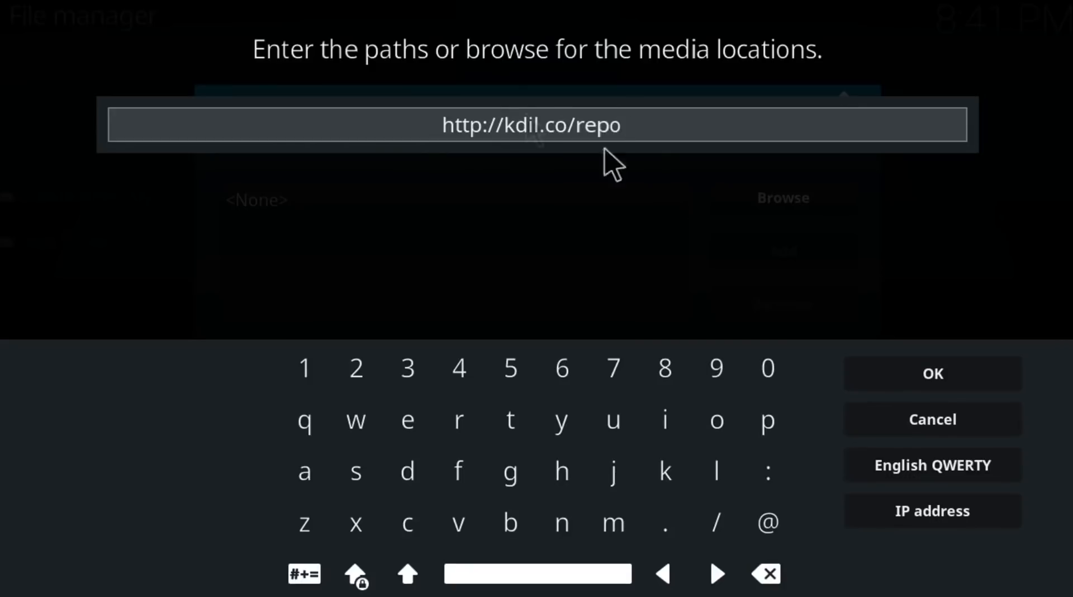
mouse_move(726, 194)
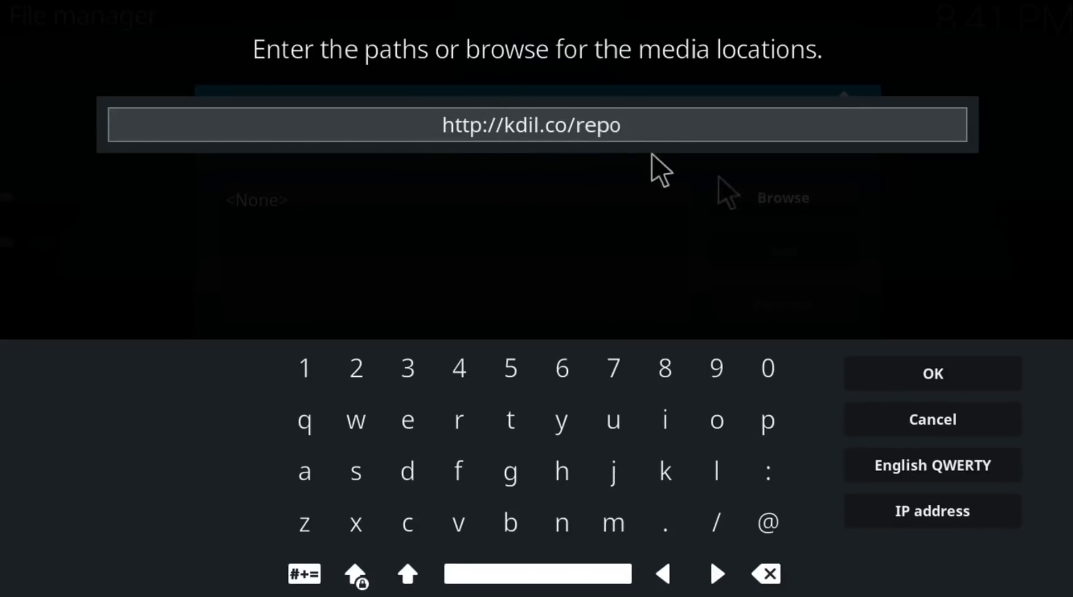
click(930, 374)
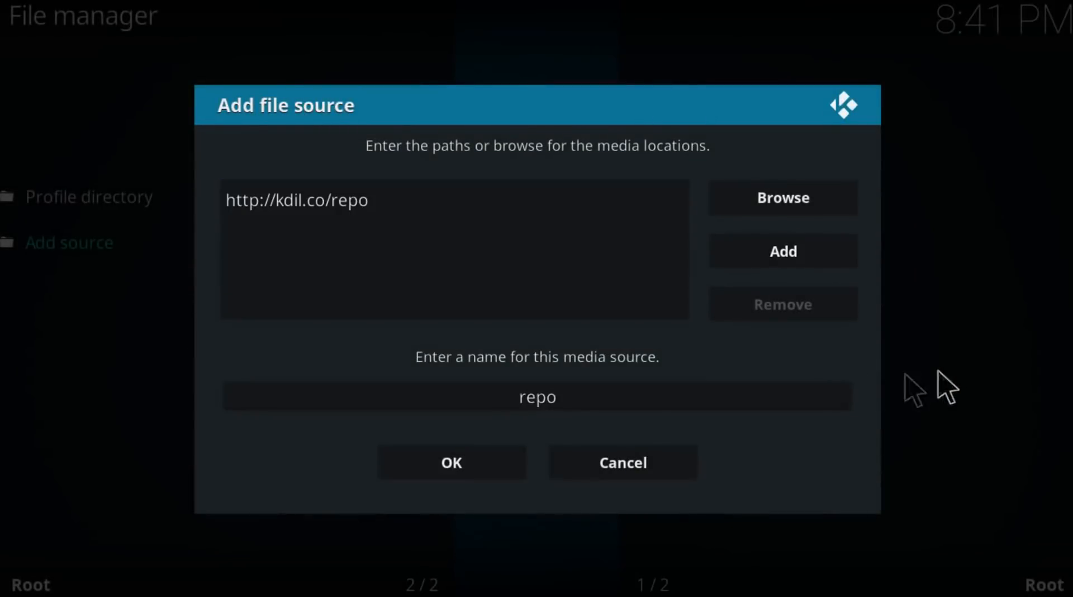
click(537, 395)
text(.)
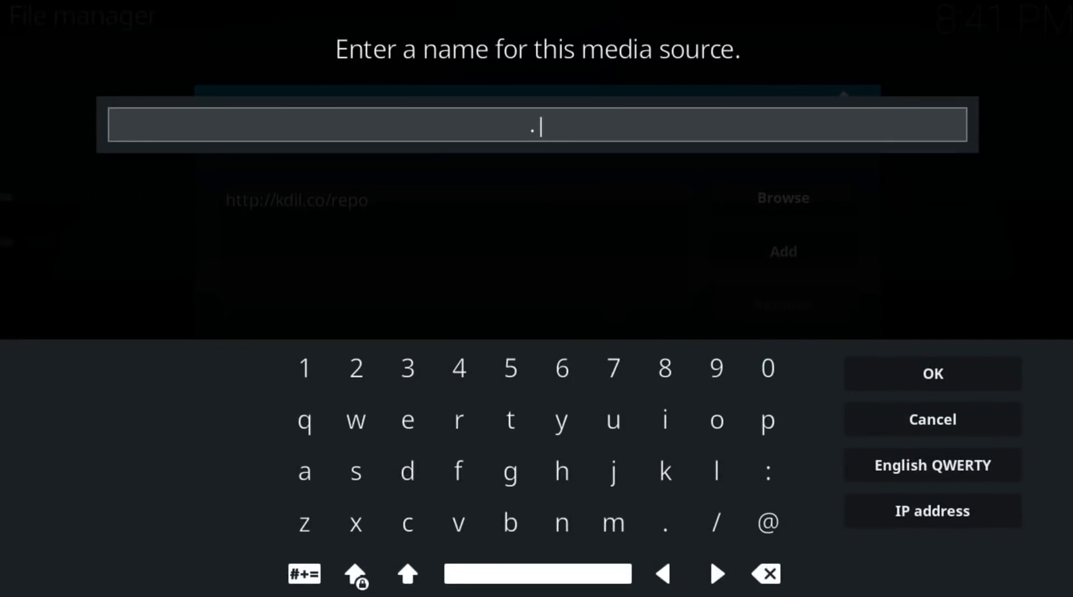
text(kdil)
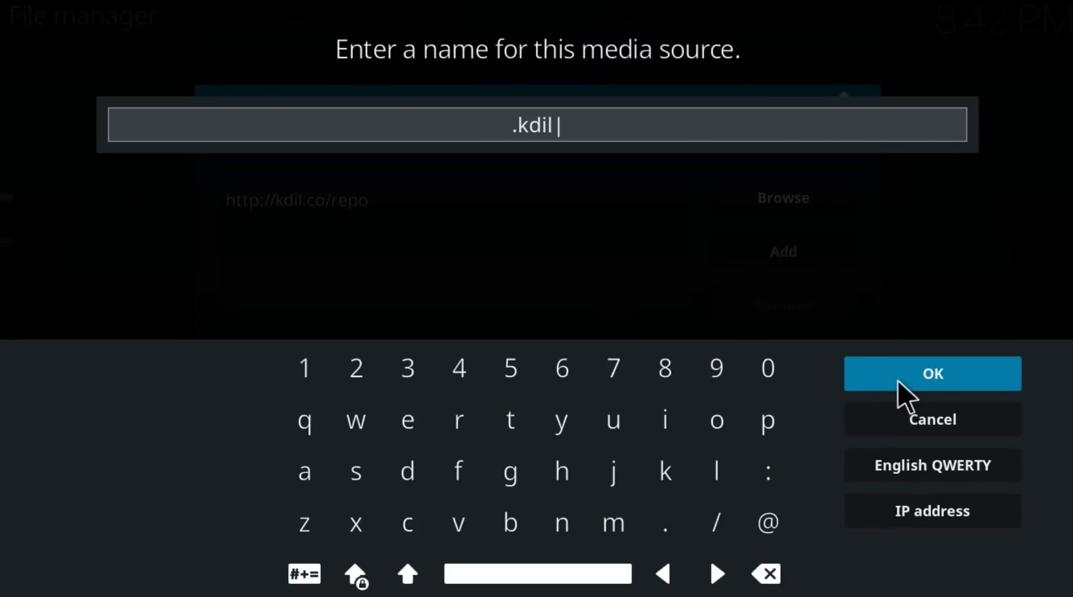
click(933, 373)
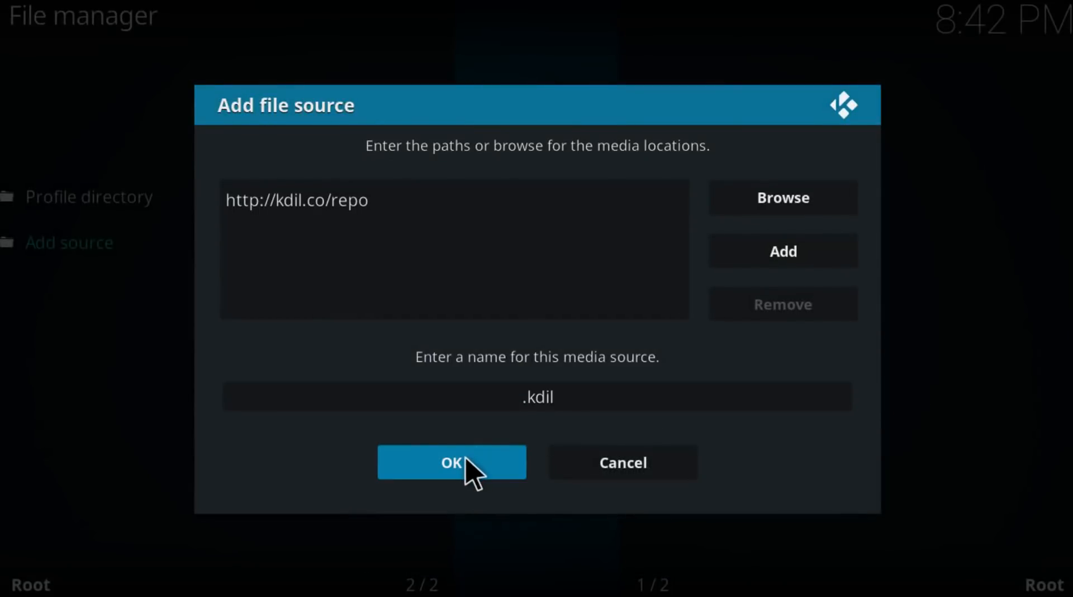
click(452, 462)
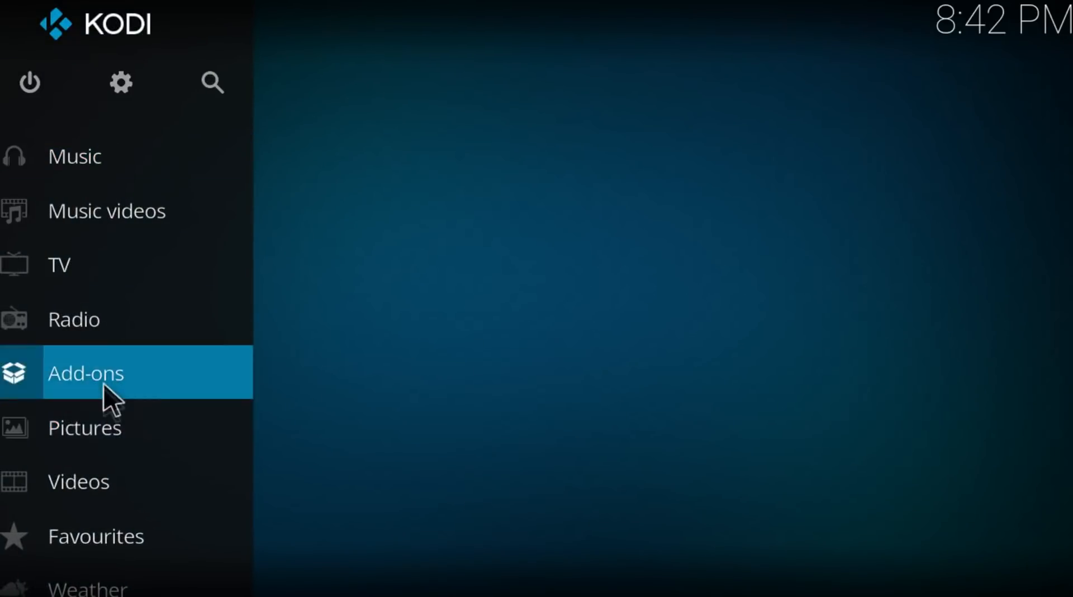
- Install the Kodisrael repository zip from the .kdil source via the Add-on browser
click(85, 372)
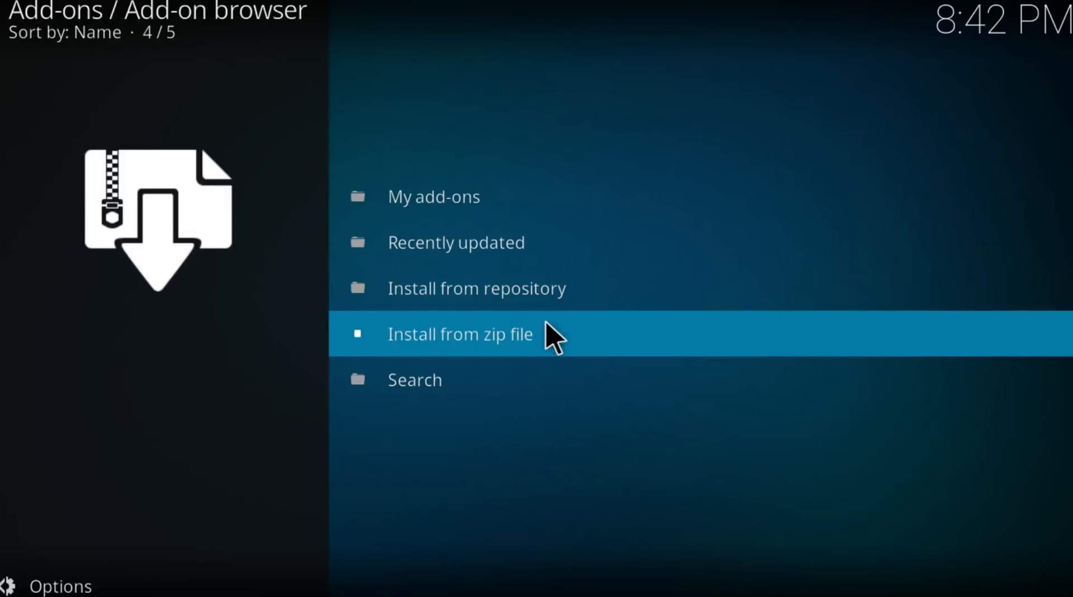
click(460, 334)
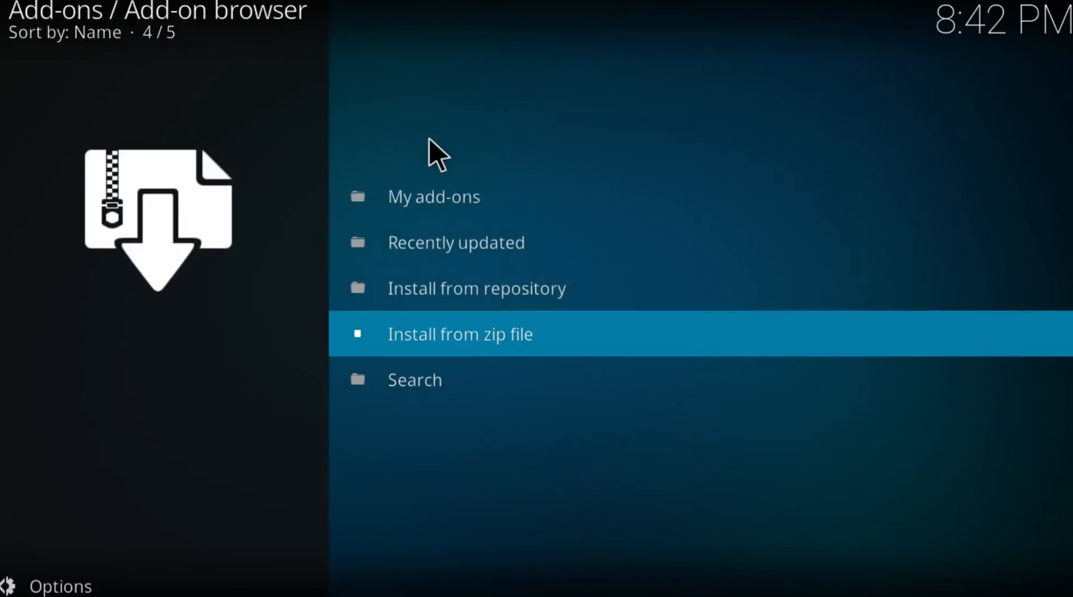
mouse_move(572, 134)
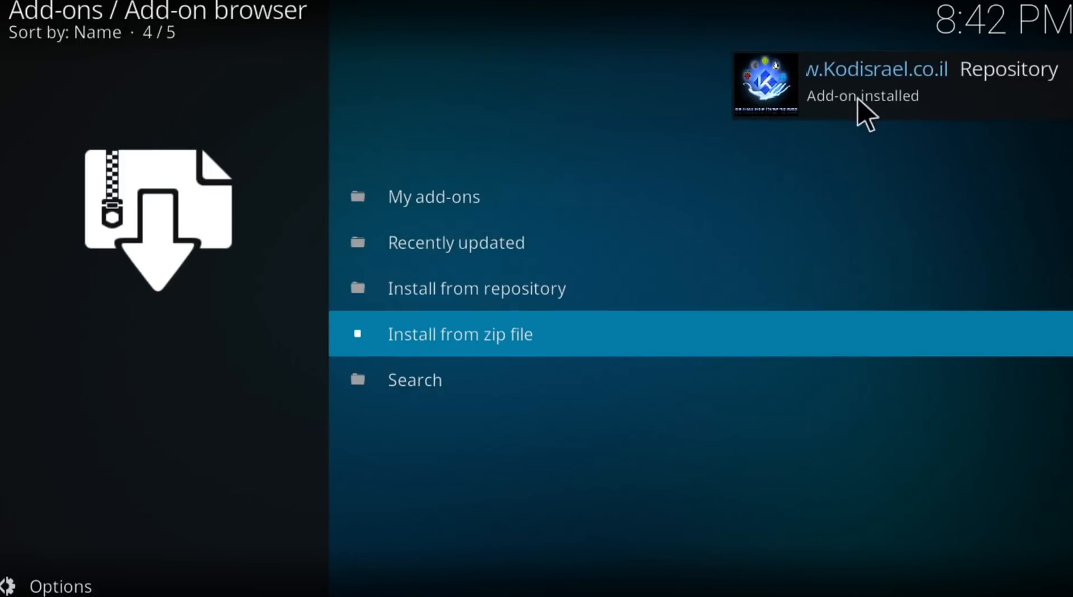
key(Up)
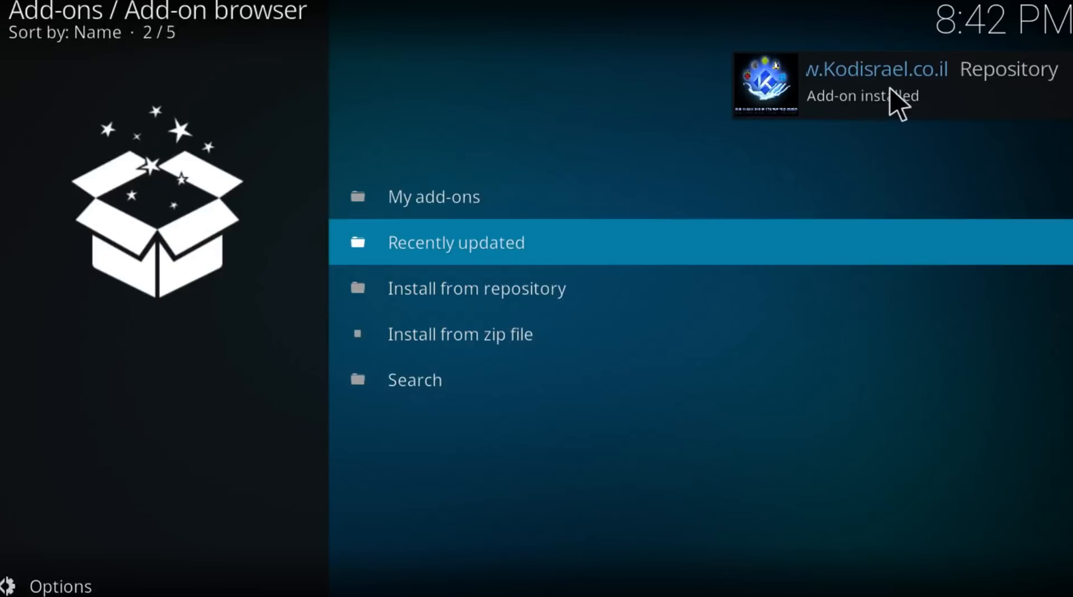
click(479, 288)
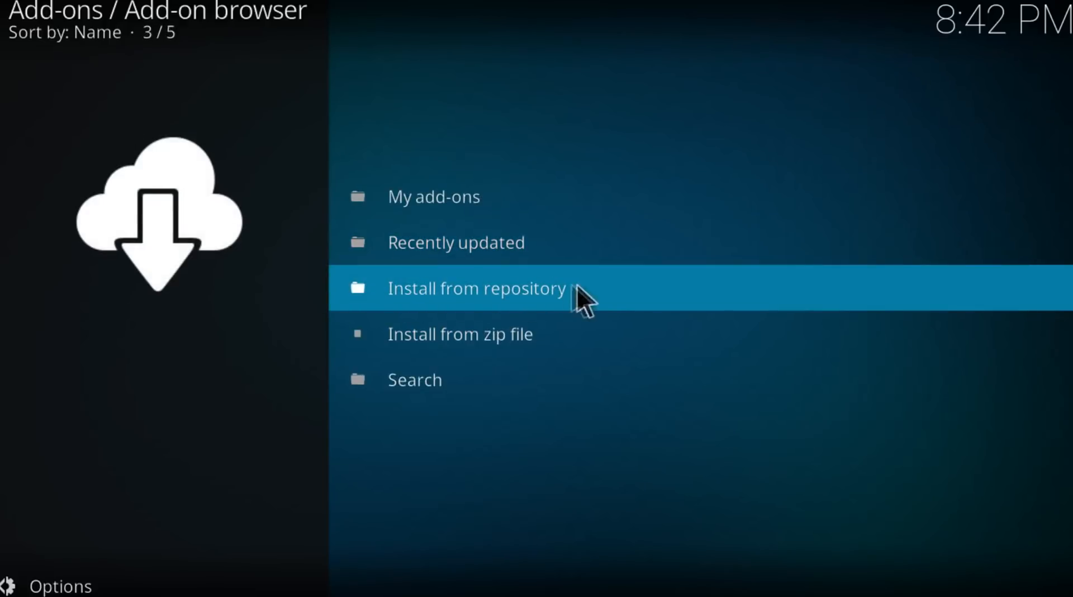
- Install Exodus version 4.1.07 from the Kodil Repository's video add-ons
click(476, 287)
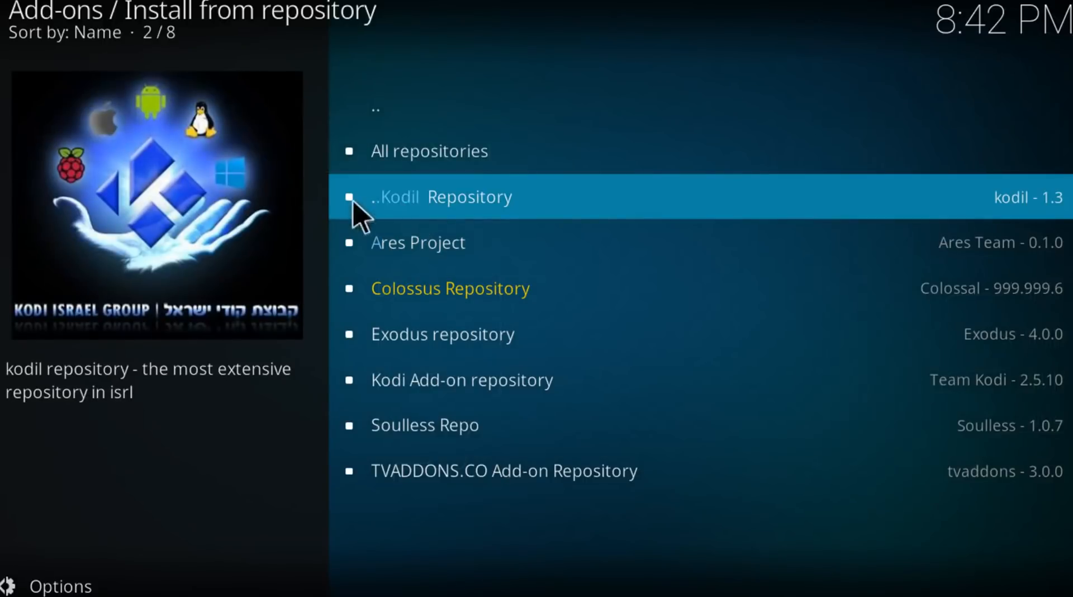
click(441, 197)
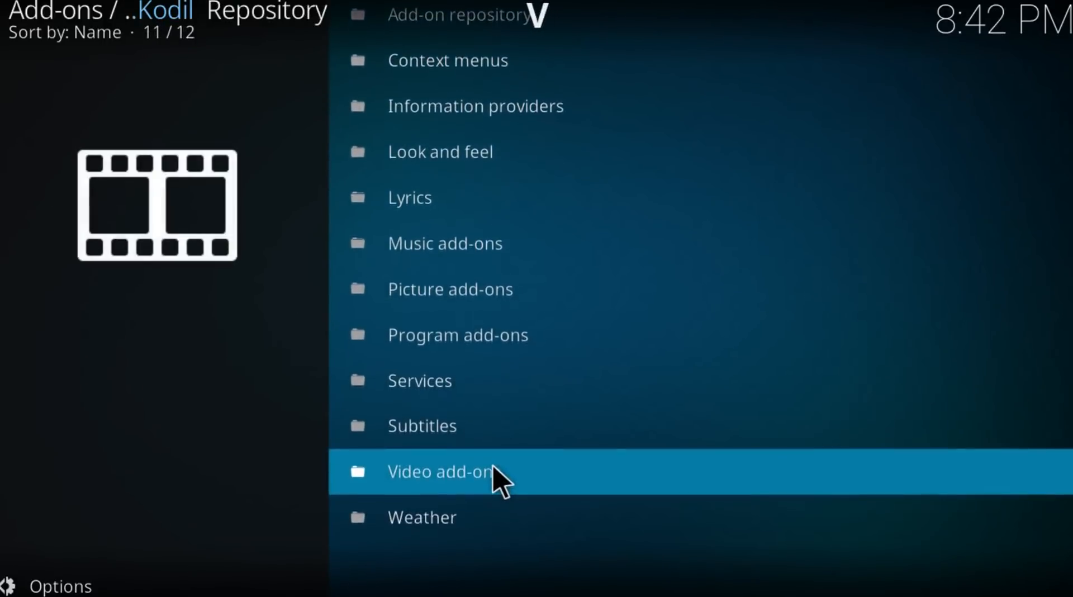
click(438, 471)
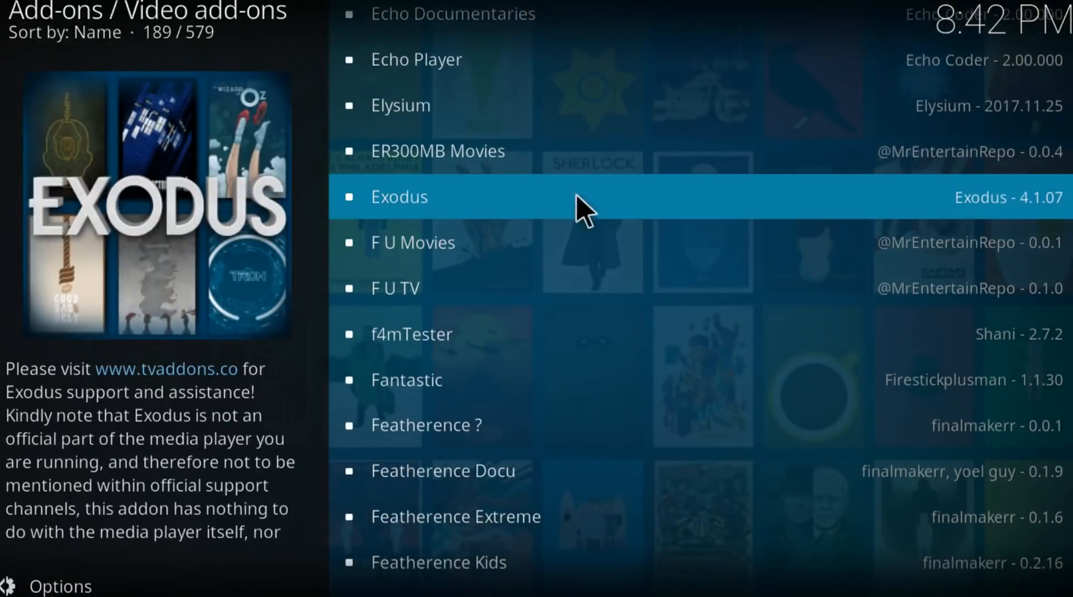
mouse_move(993, 212)
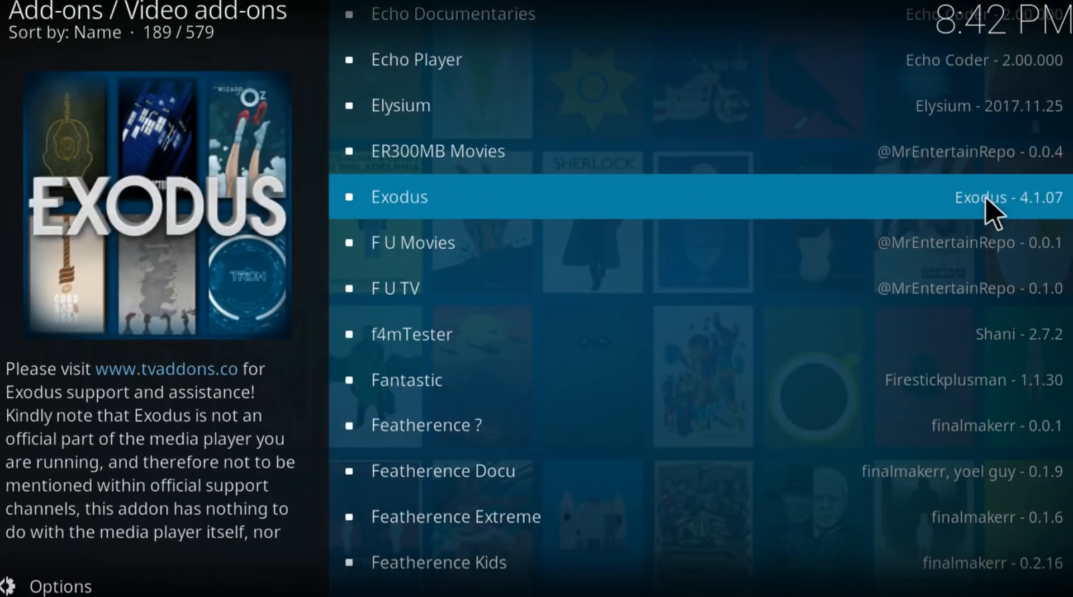
mouse_move(496, 216)
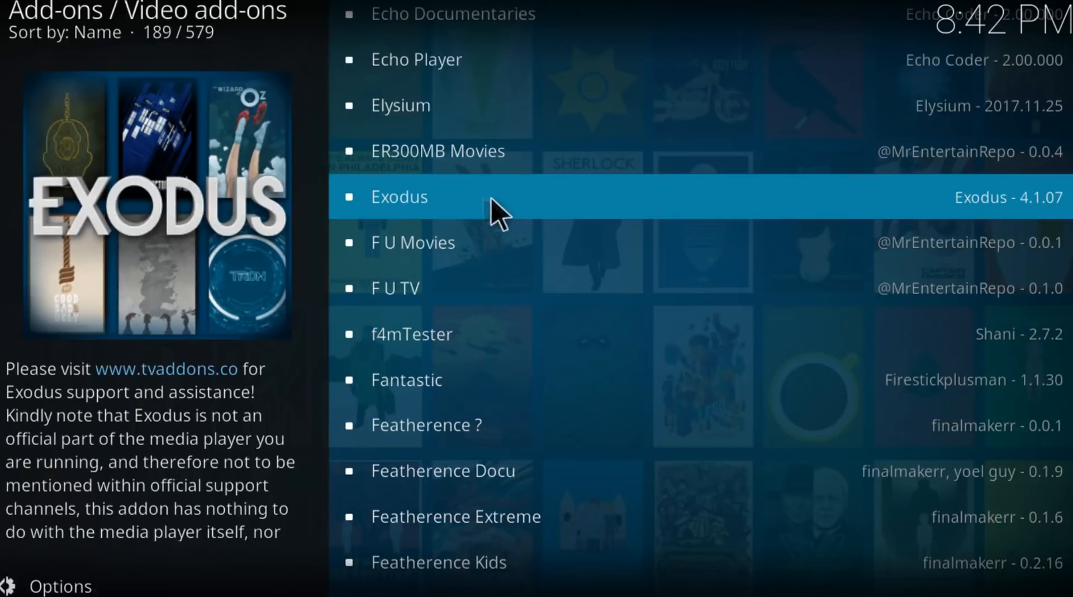
mouse_move(469, 206)
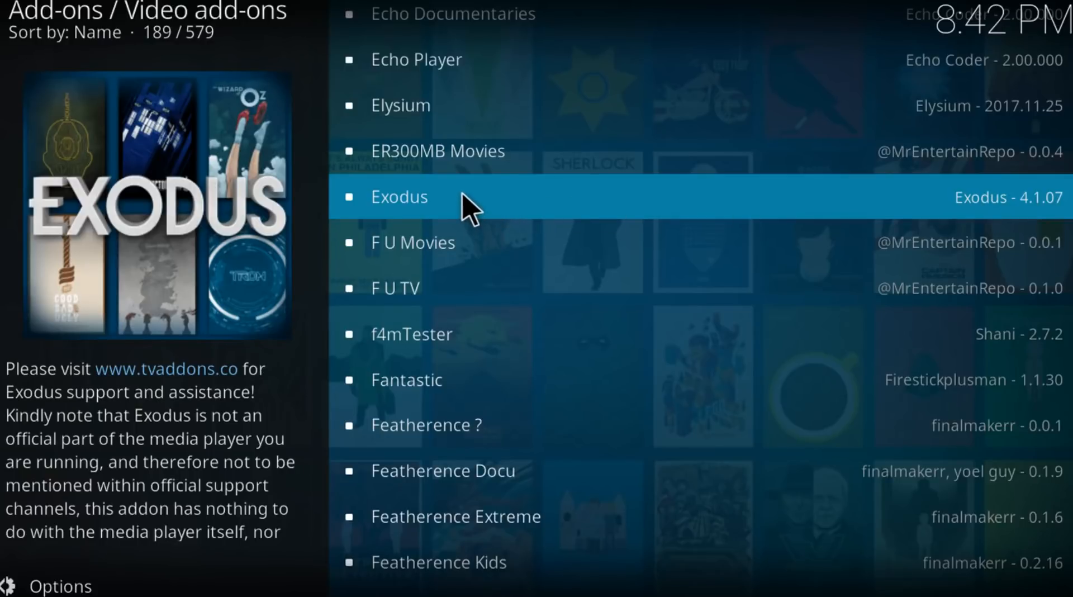
click(399, 197)
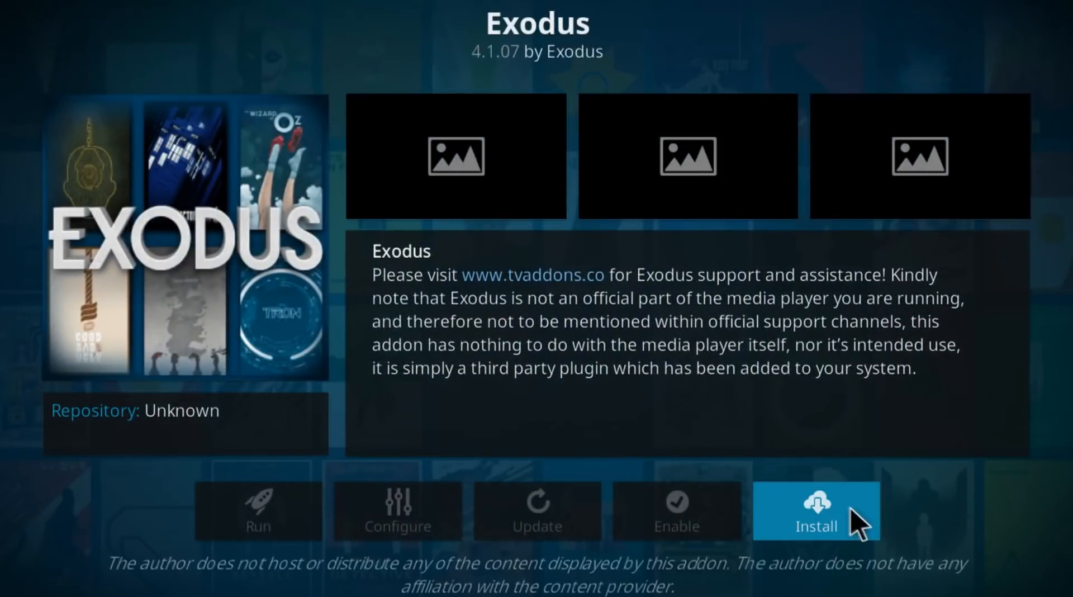
click(816, 511)
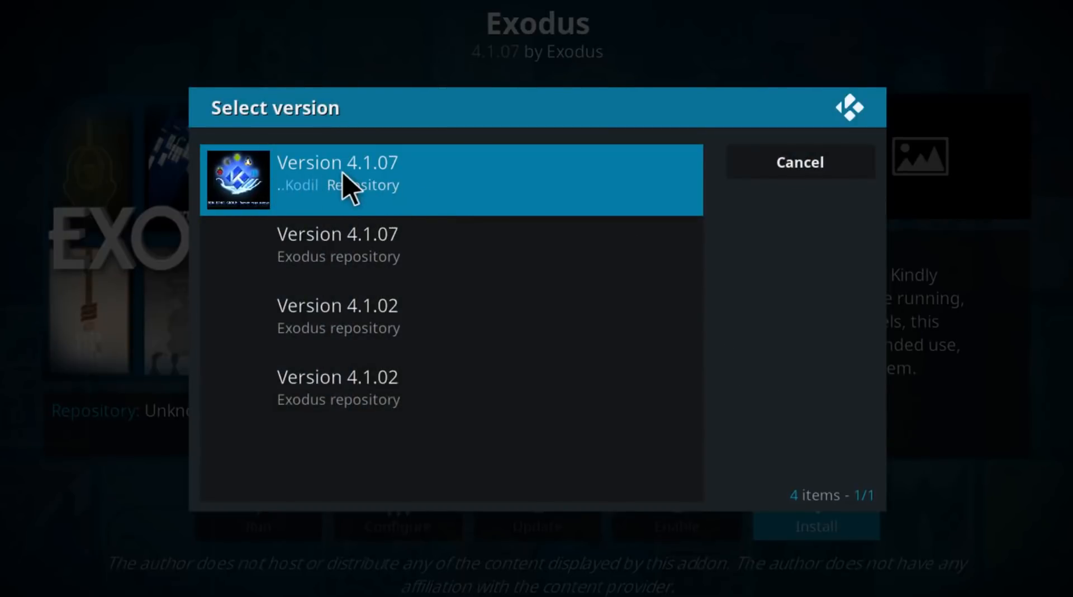
click(450, 179)
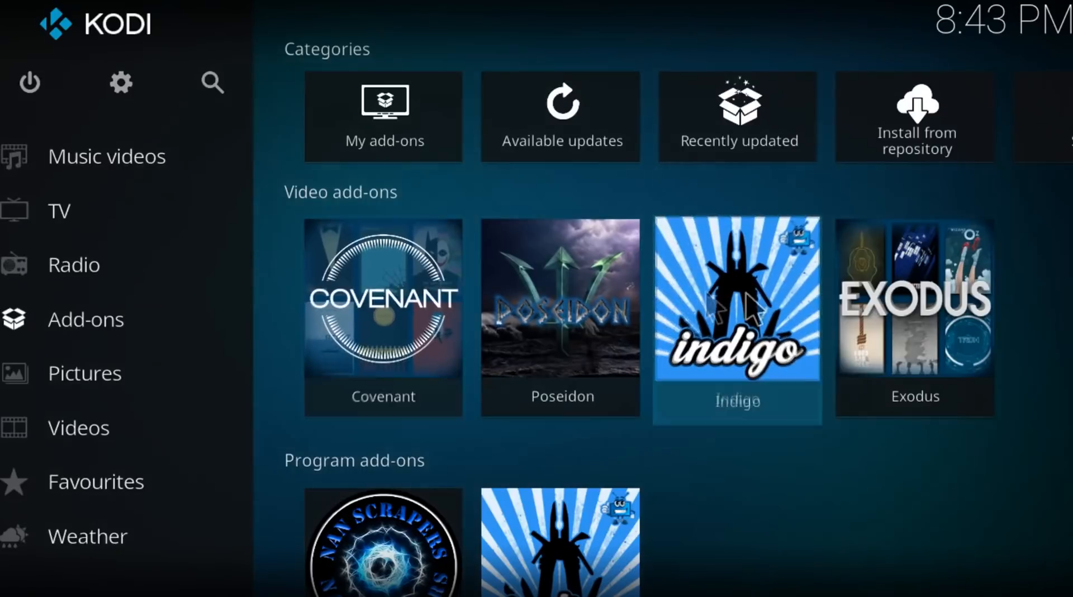
- In Exodus, pick Coco (2017) under Movies > Genres > Animation to load sources
click(737, 315)
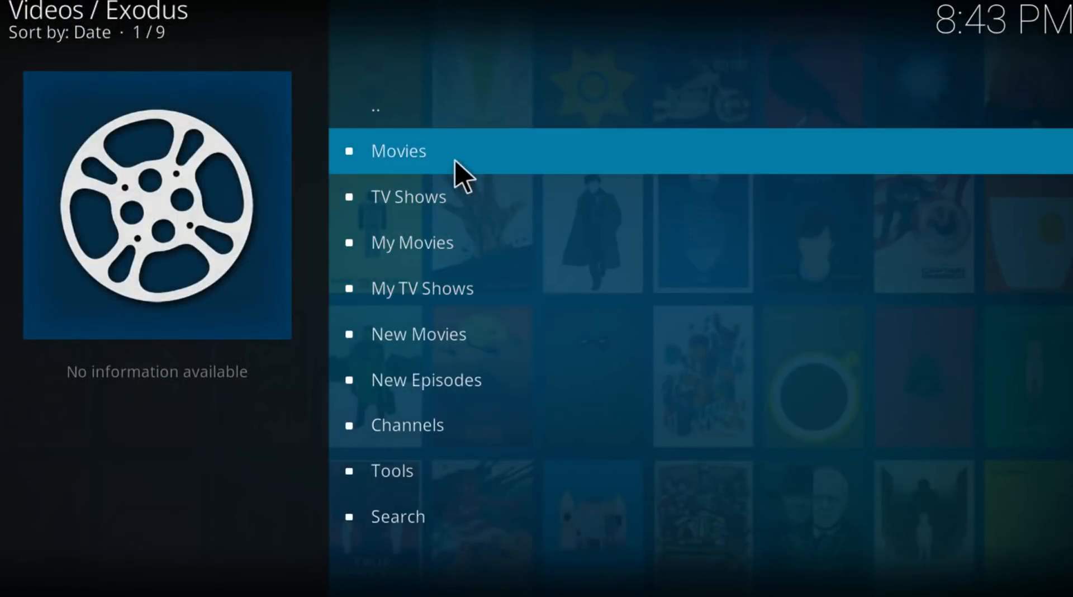
click(399, 150)
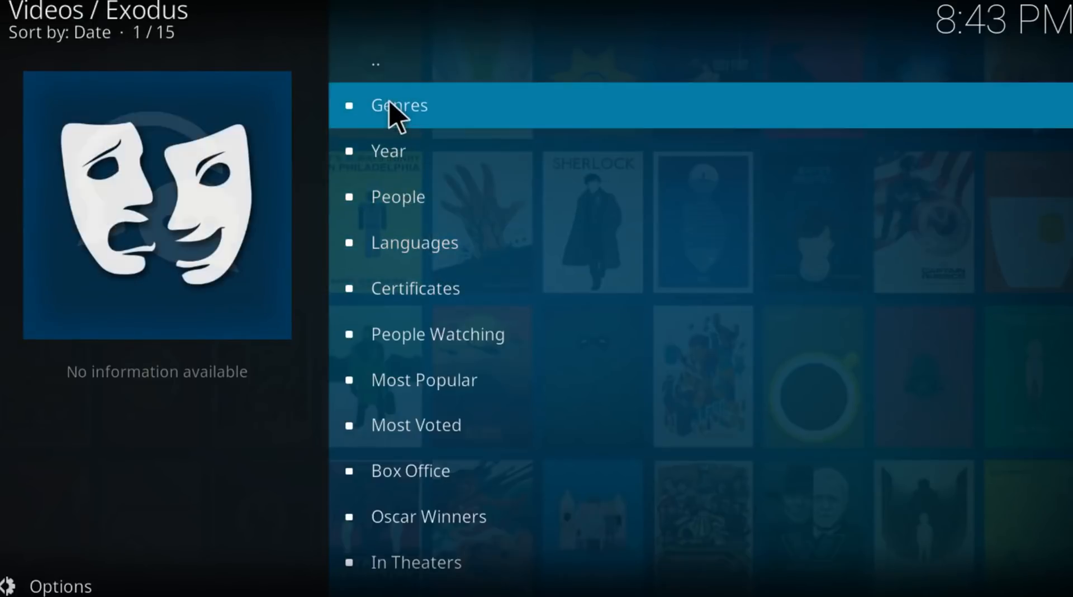
click(399, 104)
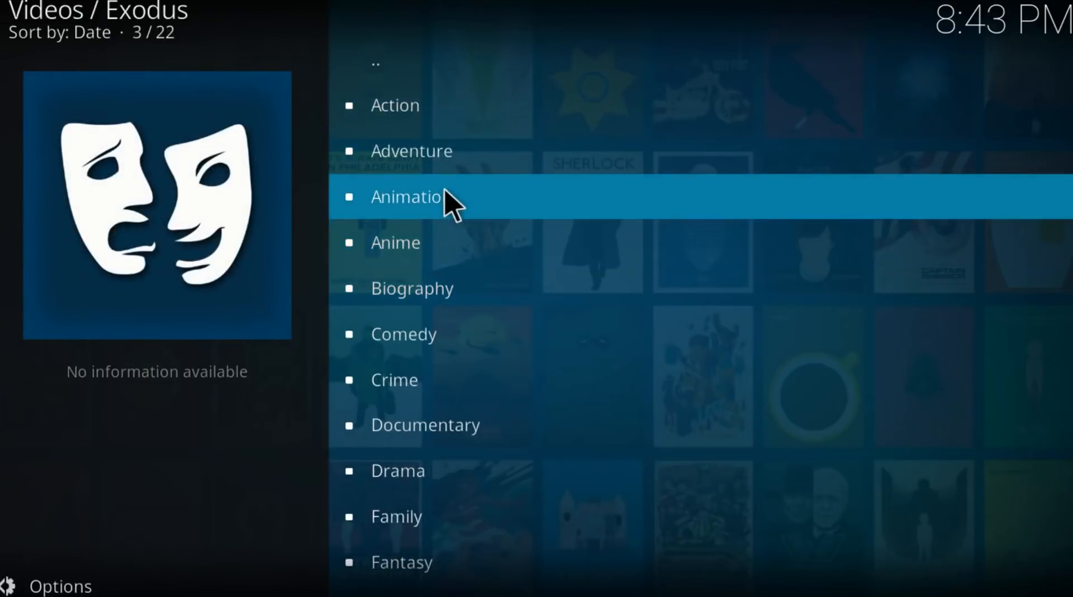
click(411, 197)
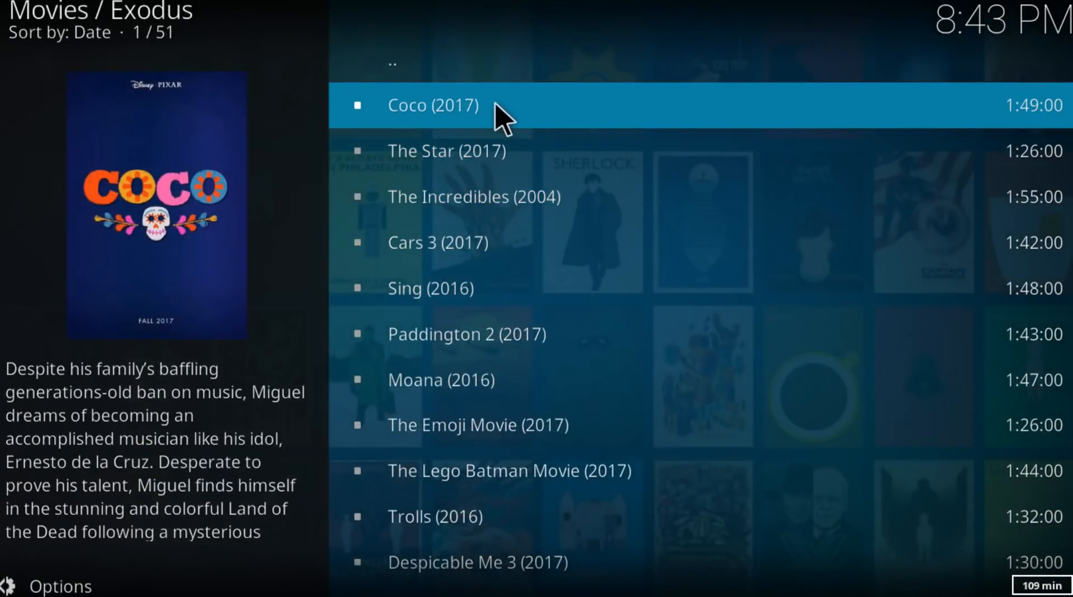
mouse_move(705, 298)
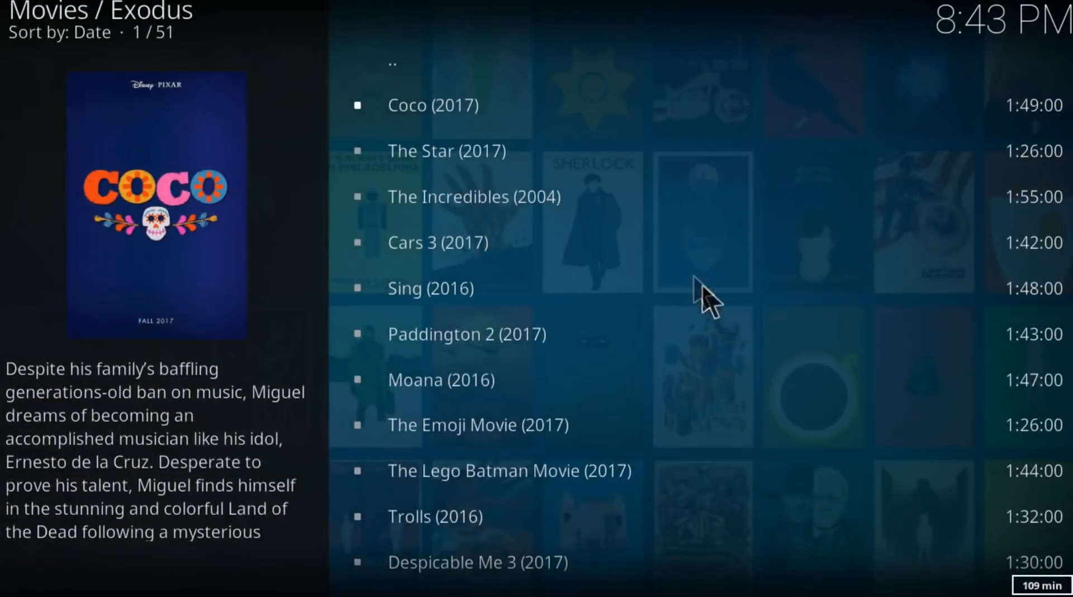
mouse_move(561, 92)
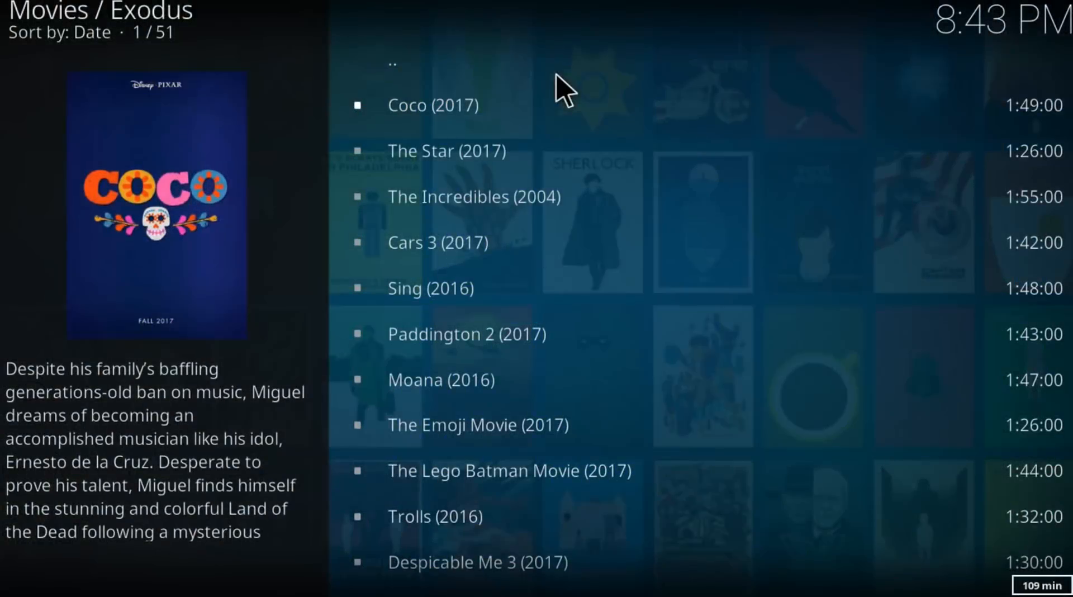
click(432, 104)
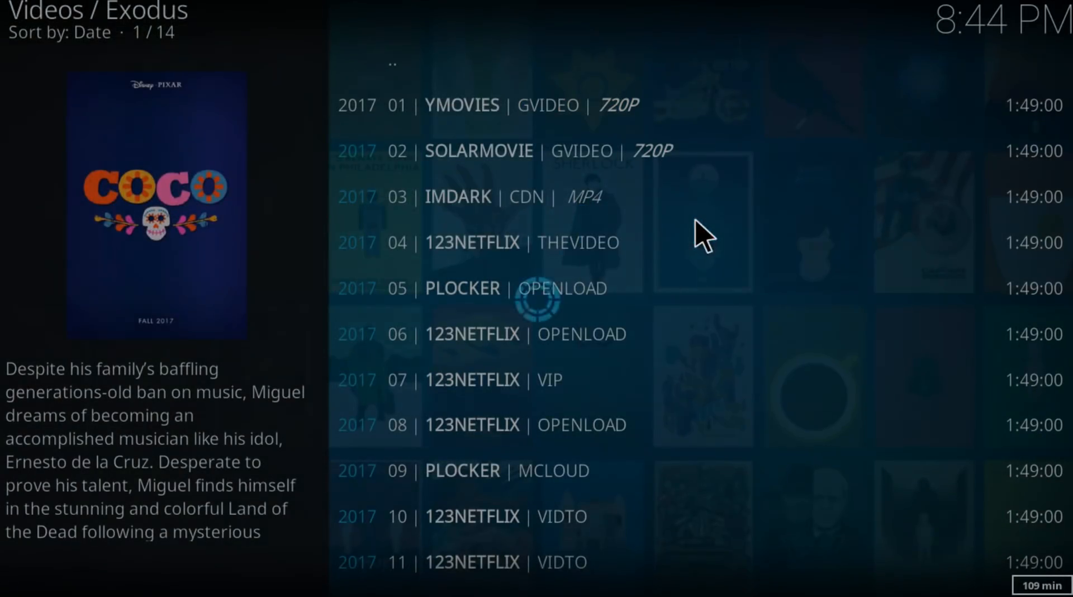
- Play Coco from a streaming source such as YMOVIES, then stop playback
click(479, 150)
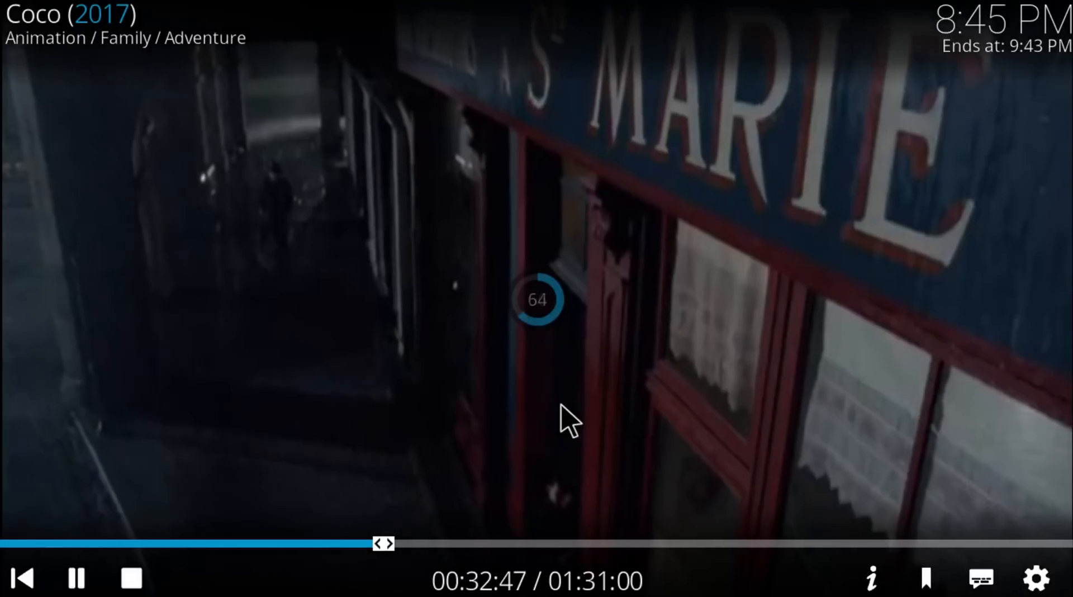
click(130, 579)
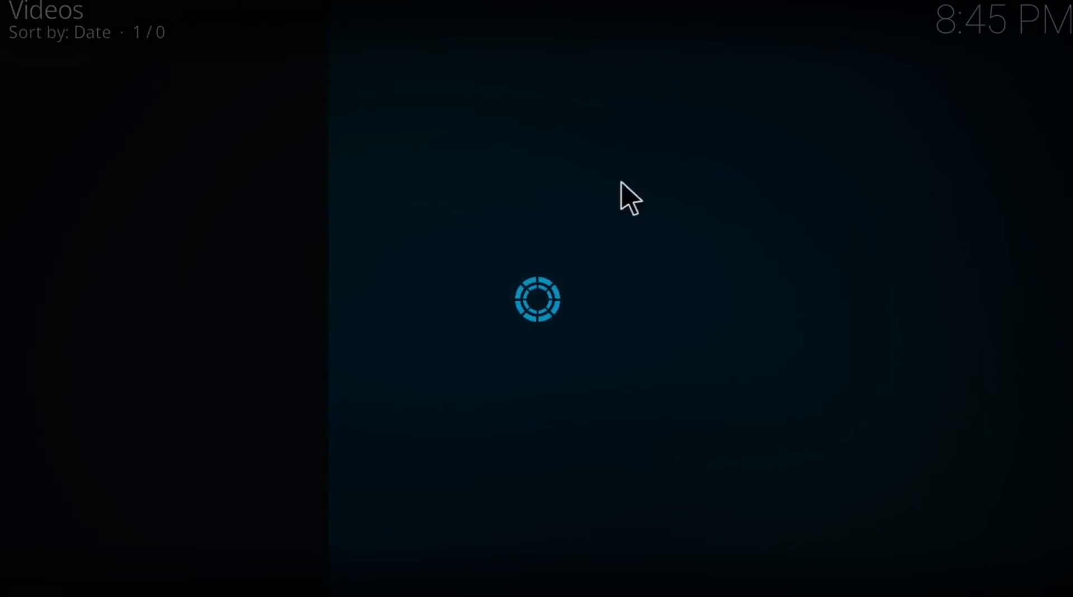